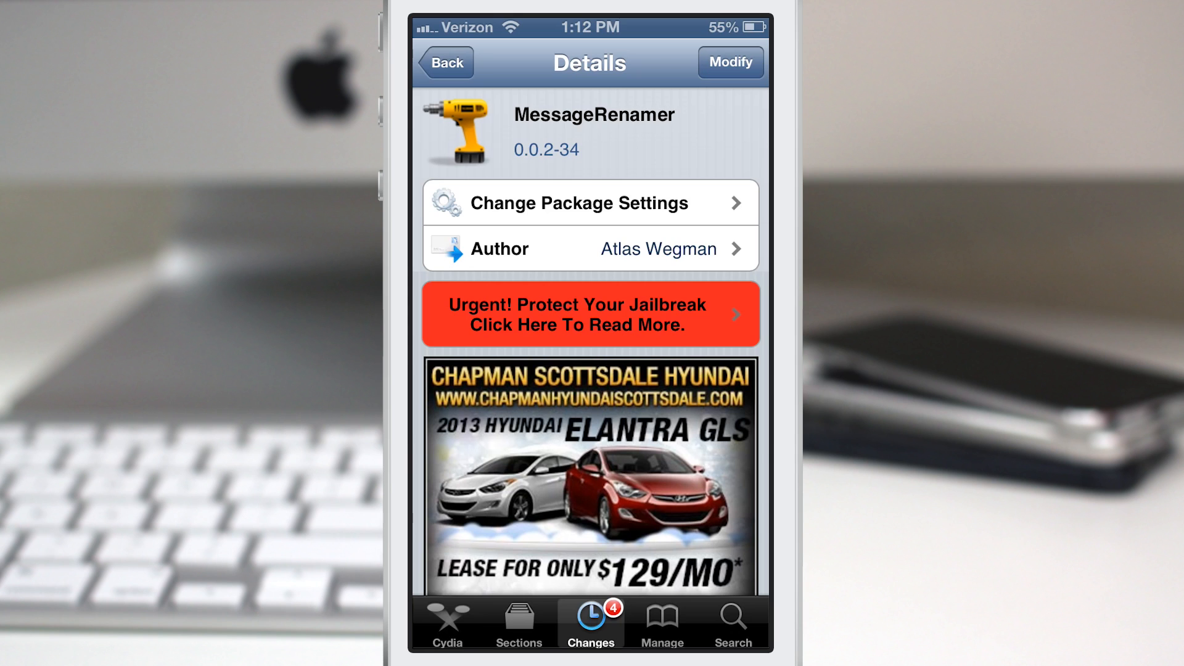
# Scroll down through the MessageRenamer package details in Cydia.
pyautogui.scroll(-3)
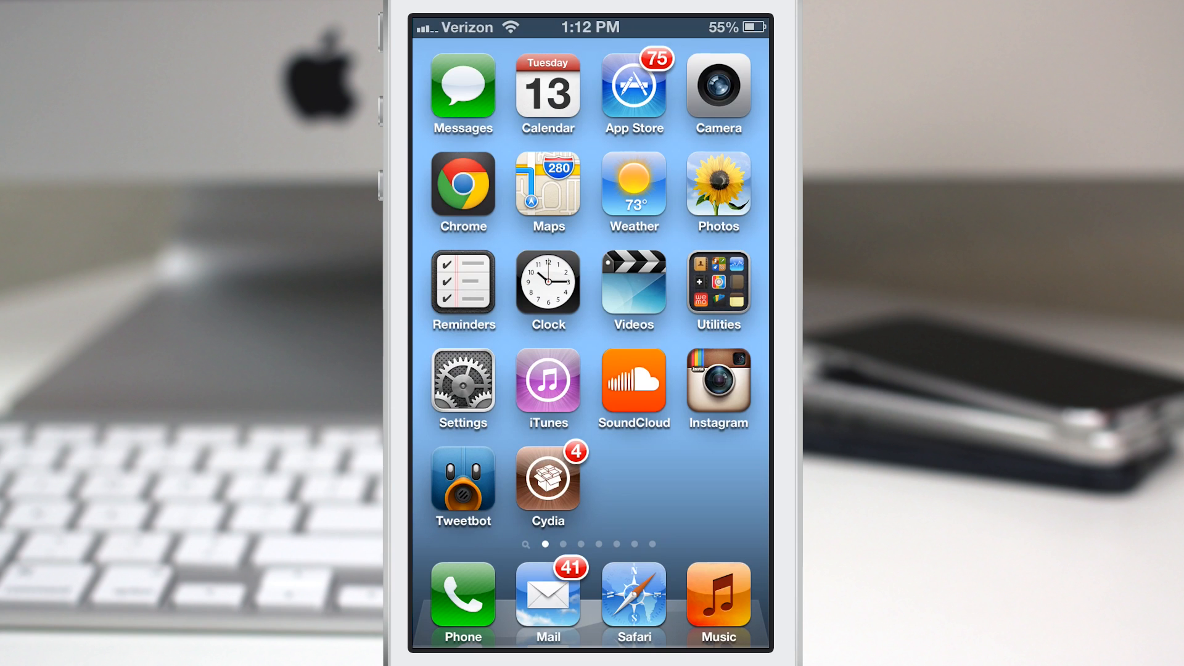
# Rename the Tweak conversation to 'Dom' via the Rename popup.
pyautogui.click(462, 87)
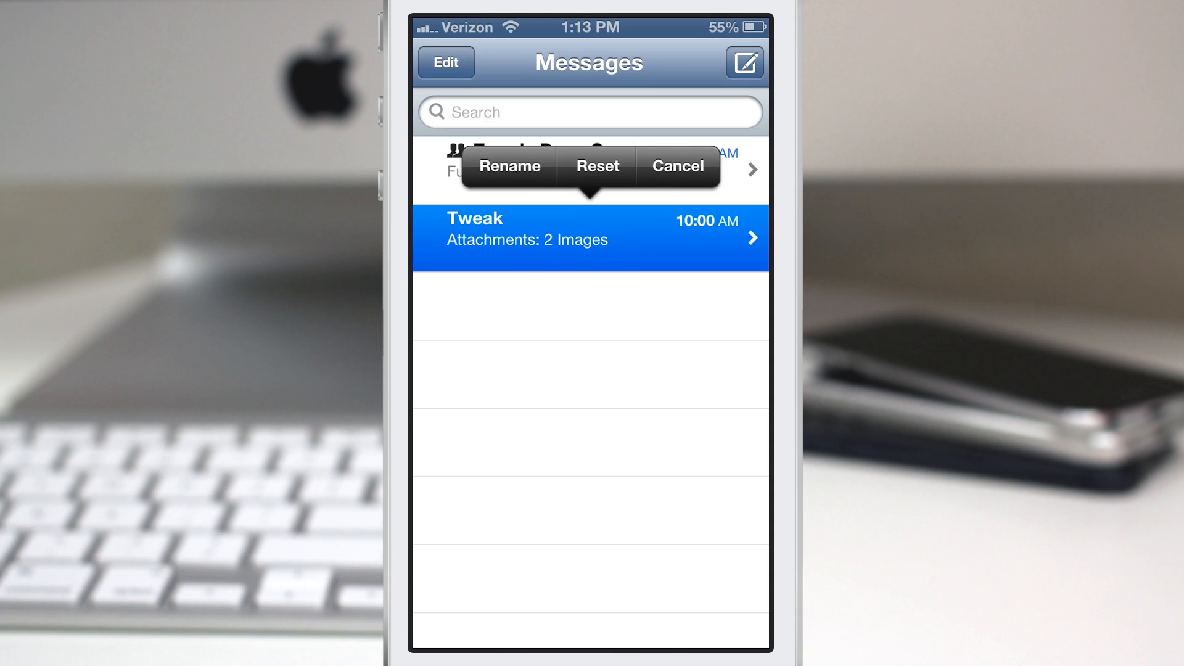
pyautogui.click(618, 250)
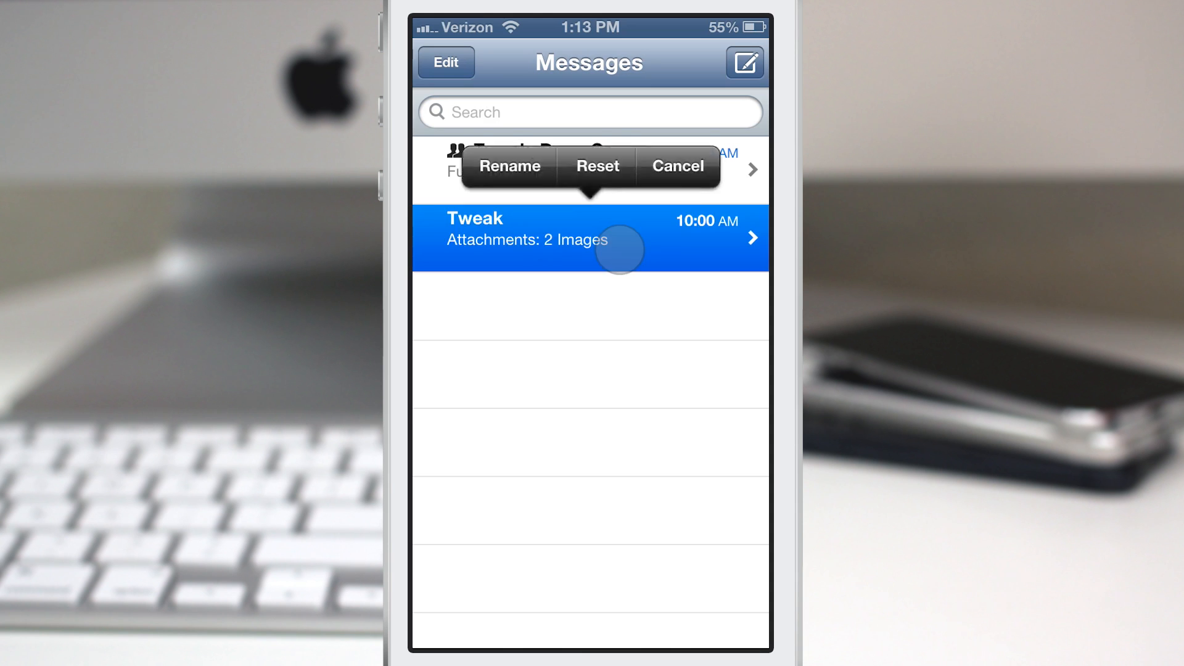
pyautogui.click(509, 165)
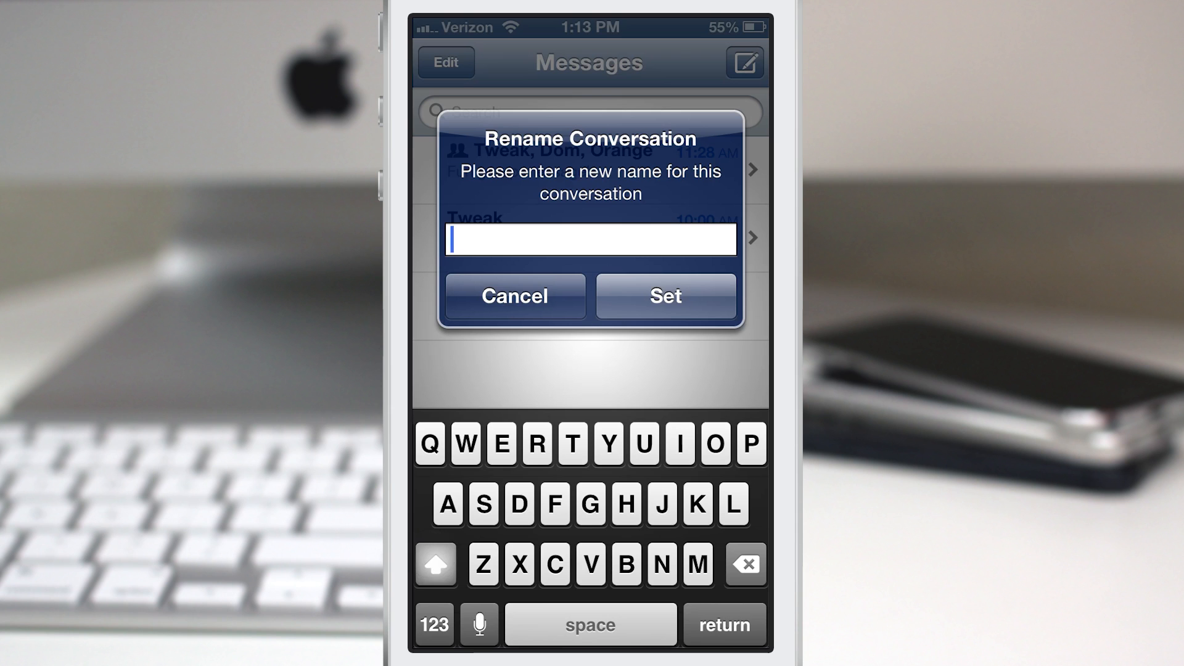
pyautogui.write('D')
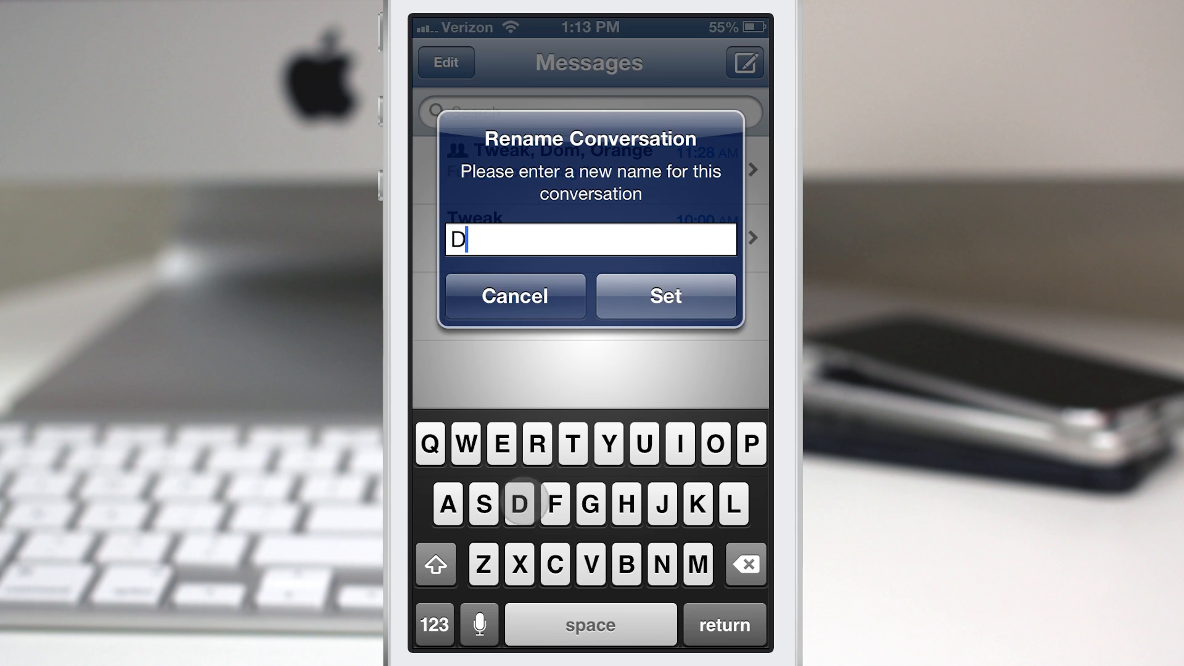
pyautogui.click(514, 296)
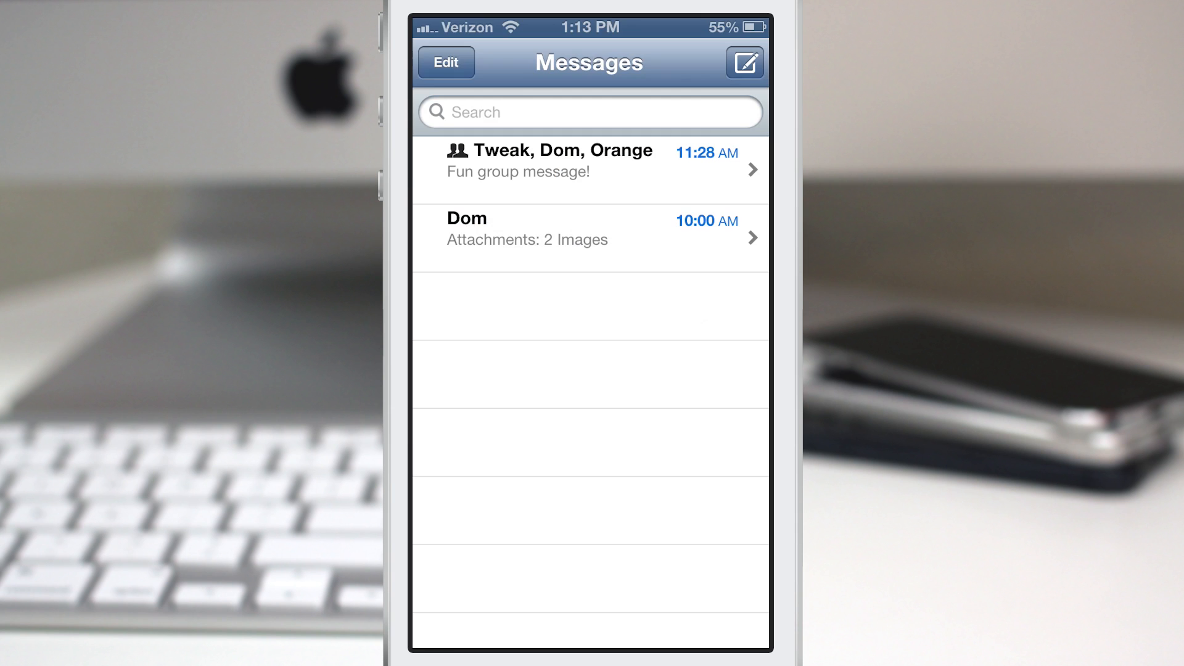
pyautogui.click(589, 237)
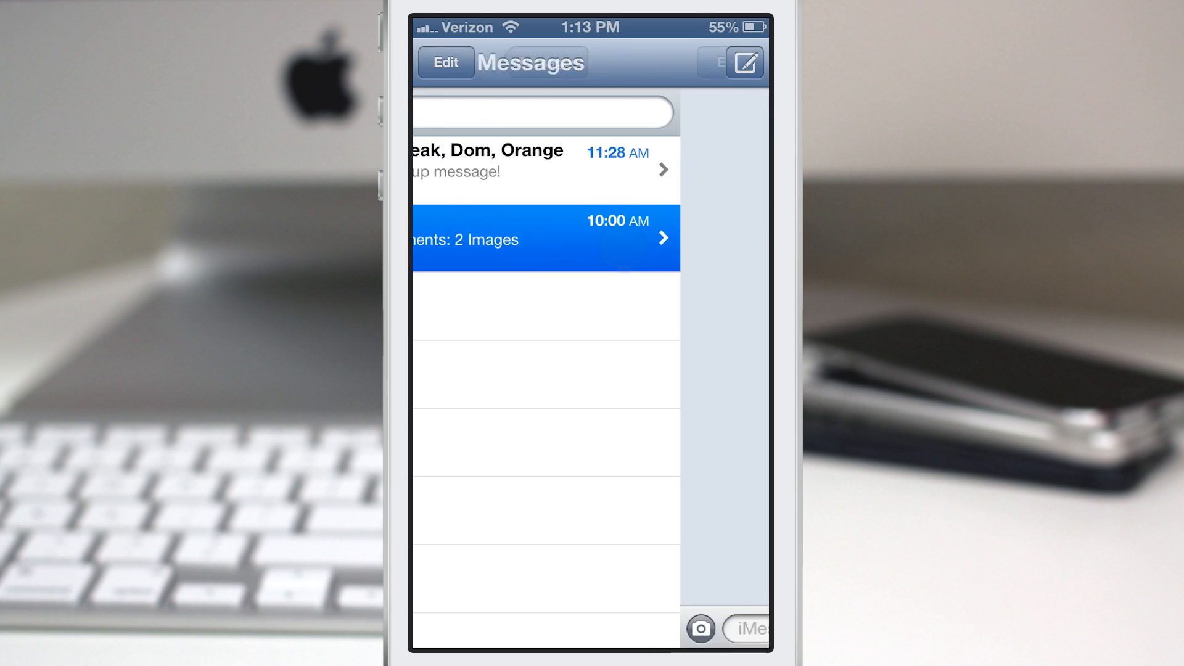
pyautogui.click(544, 236)
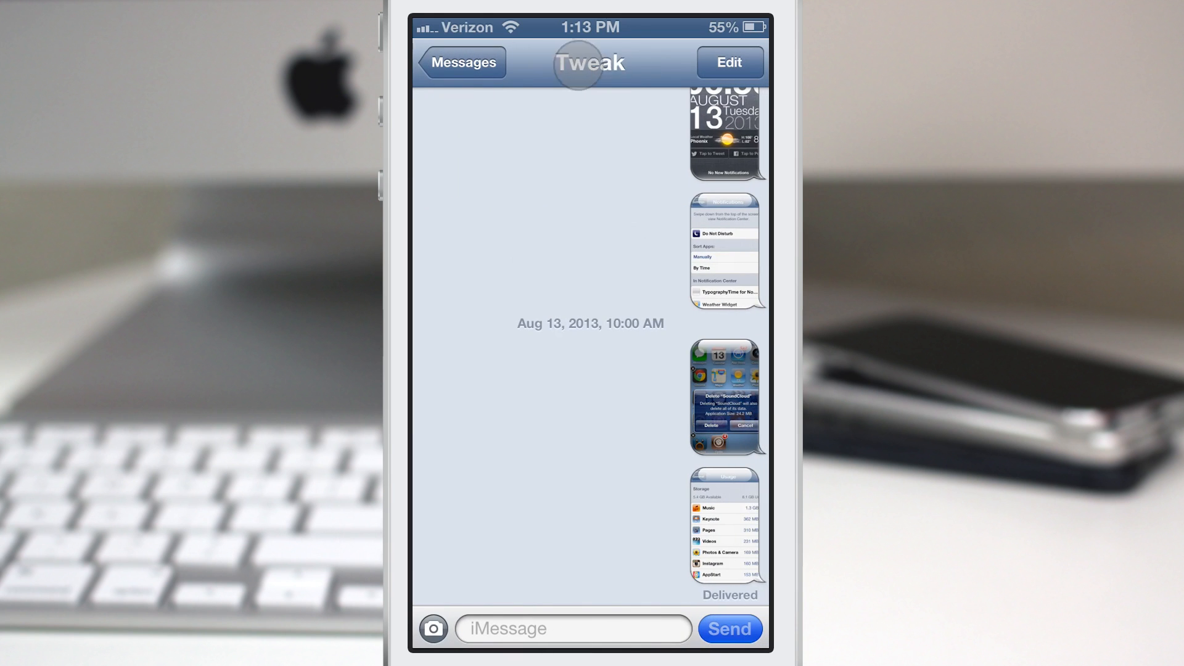
pyautogui.click(461, 62)
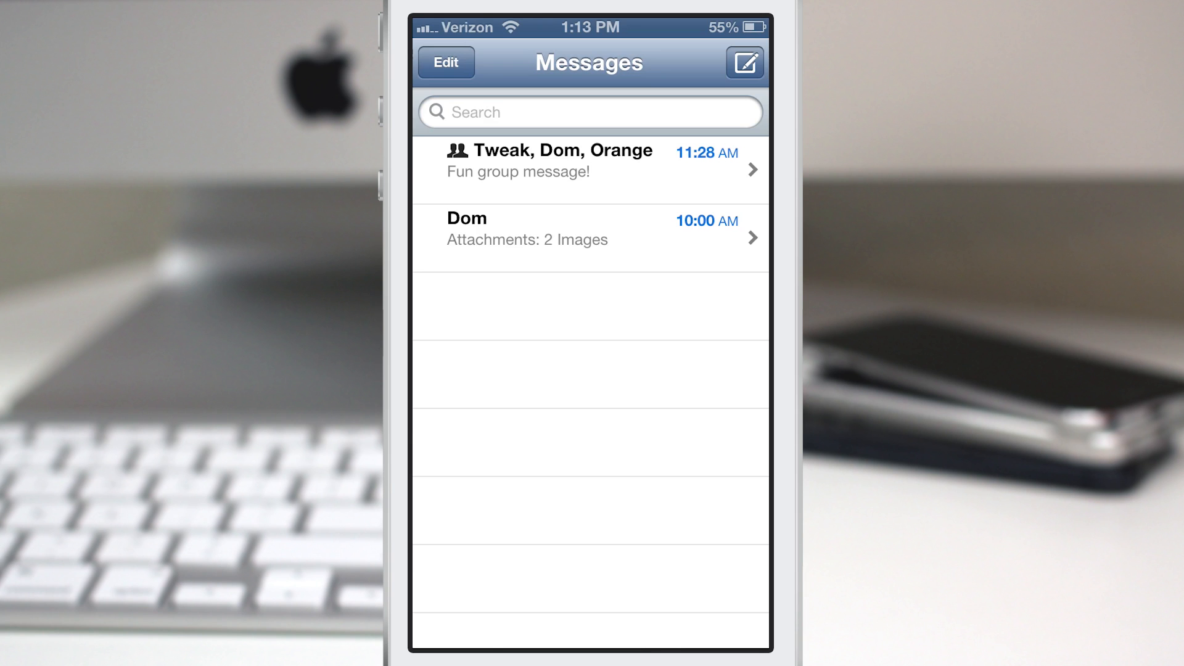
# Hold the 'Tweak, Dom, Orange' group conversation to bring up its rename options.
pyautogui.click(574, 170)
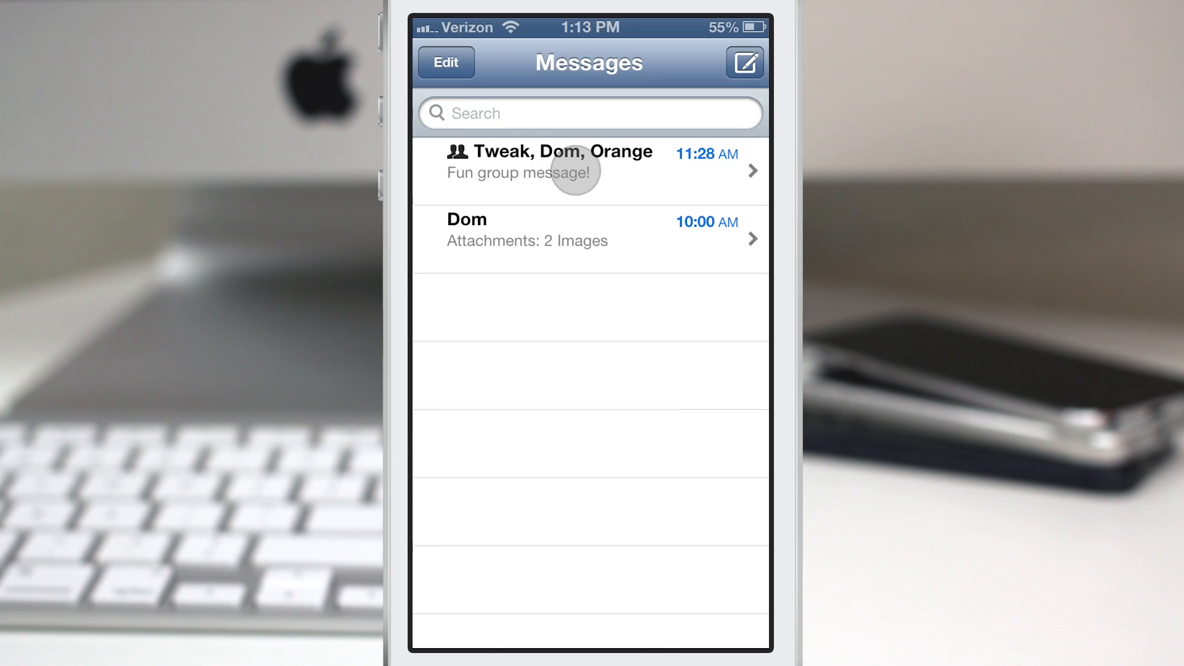
pyautogui.click(590, 171)
pyautogui.write('Surprise Party')
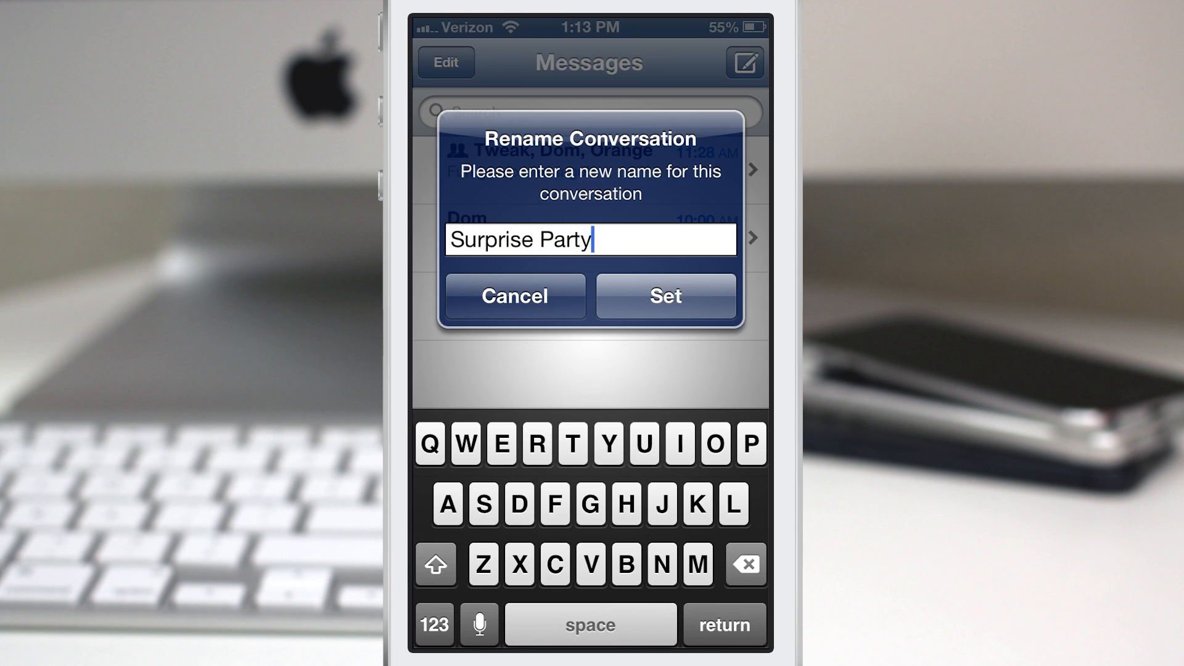
# Dismiss the group rename prompt without saving 'Surprise Party'.
pyautogui.click(665, 296)
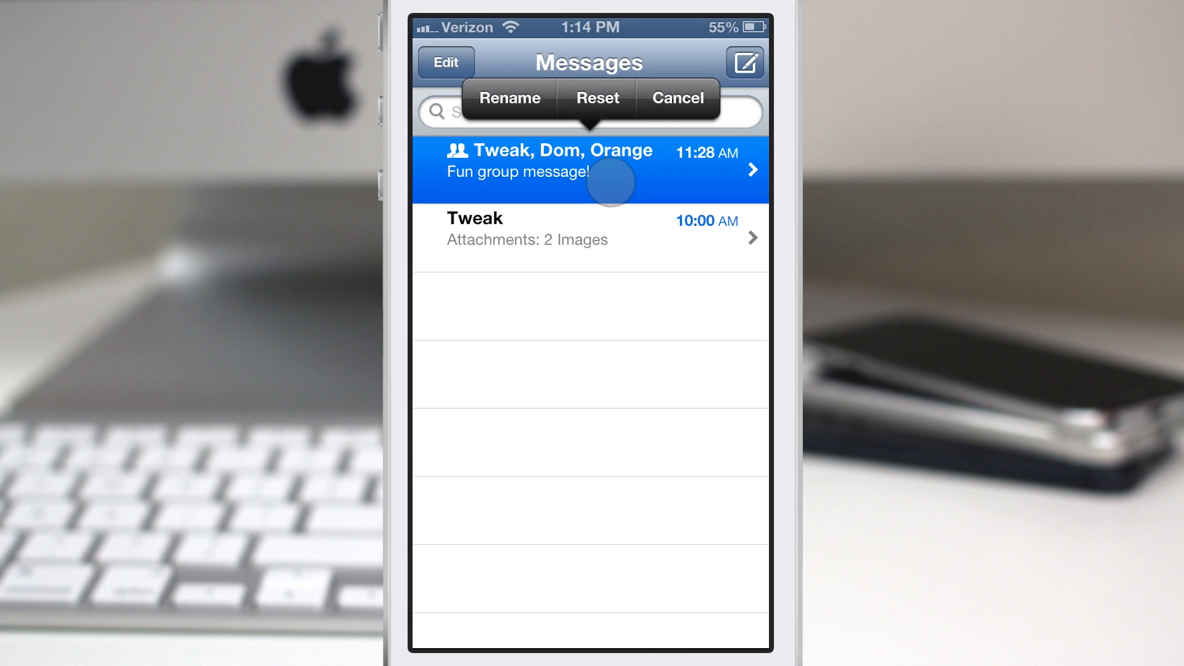
# Rename the group conversation to 'handy' and confirm with Set.
pyautogui.click(509, 97)
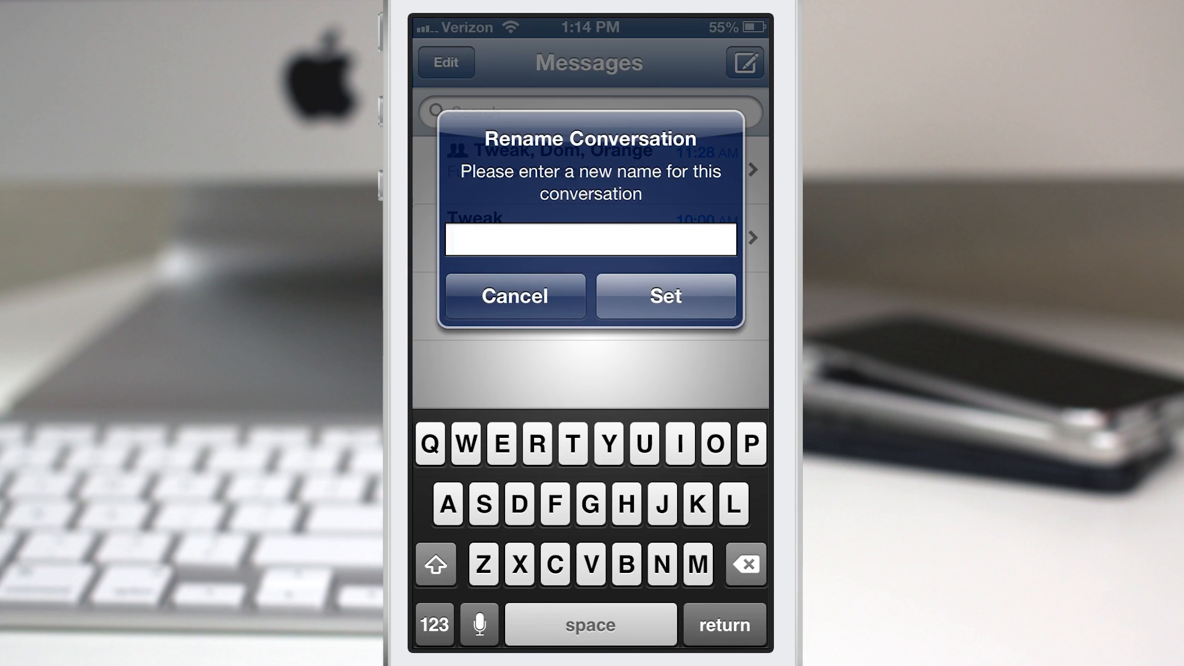
pyautogui.click(666, 295)
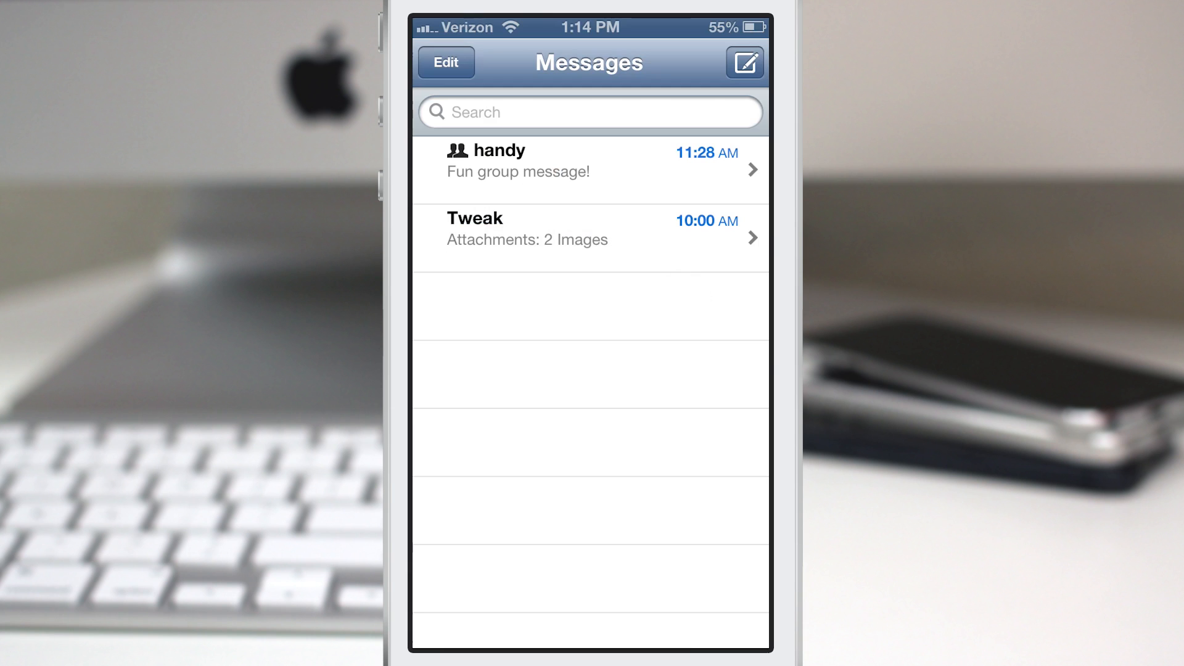